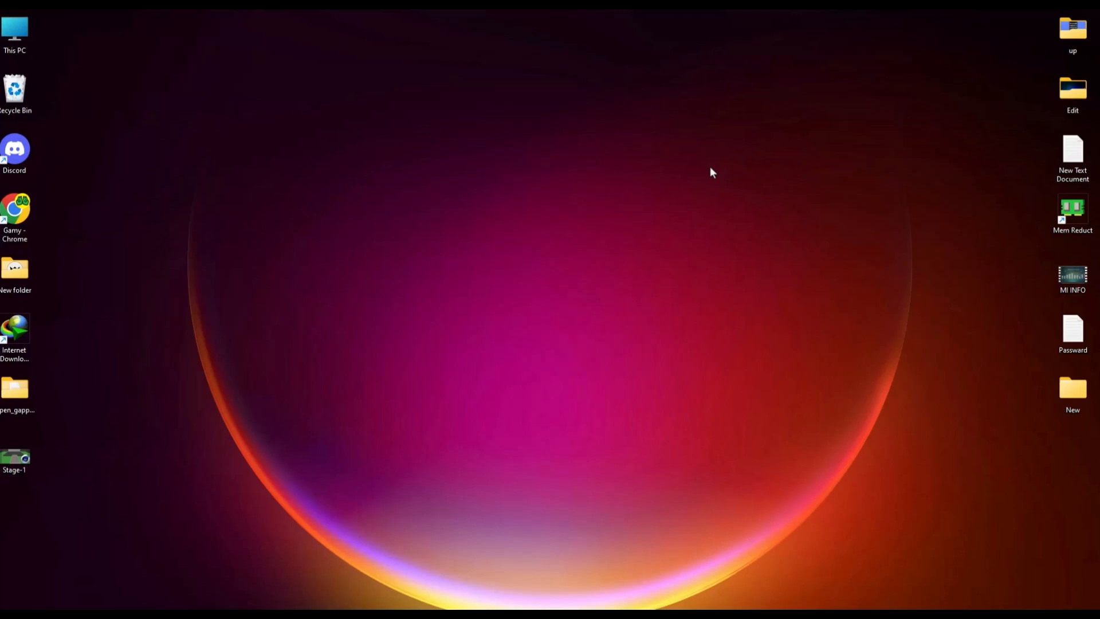
{"action": "mouse_move", "coordinate": [714, 297]}
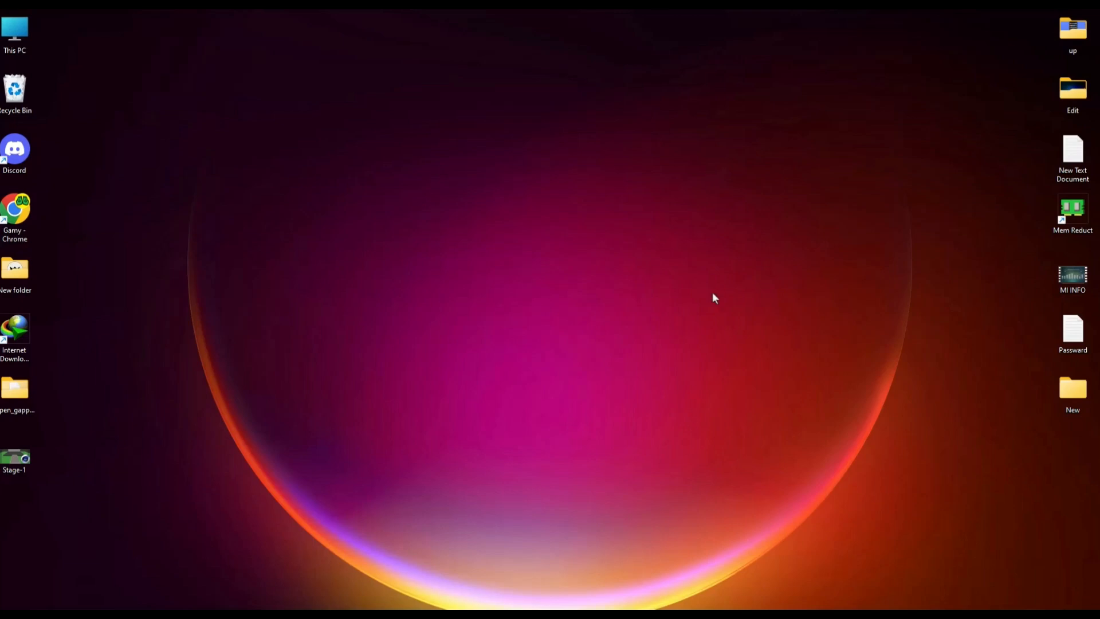
Launch Chrome from the desktop and load the Chess.com front page
{"action": "double_click", "coordinate": [15, 211]}
{"action": "type", "text": "c"}
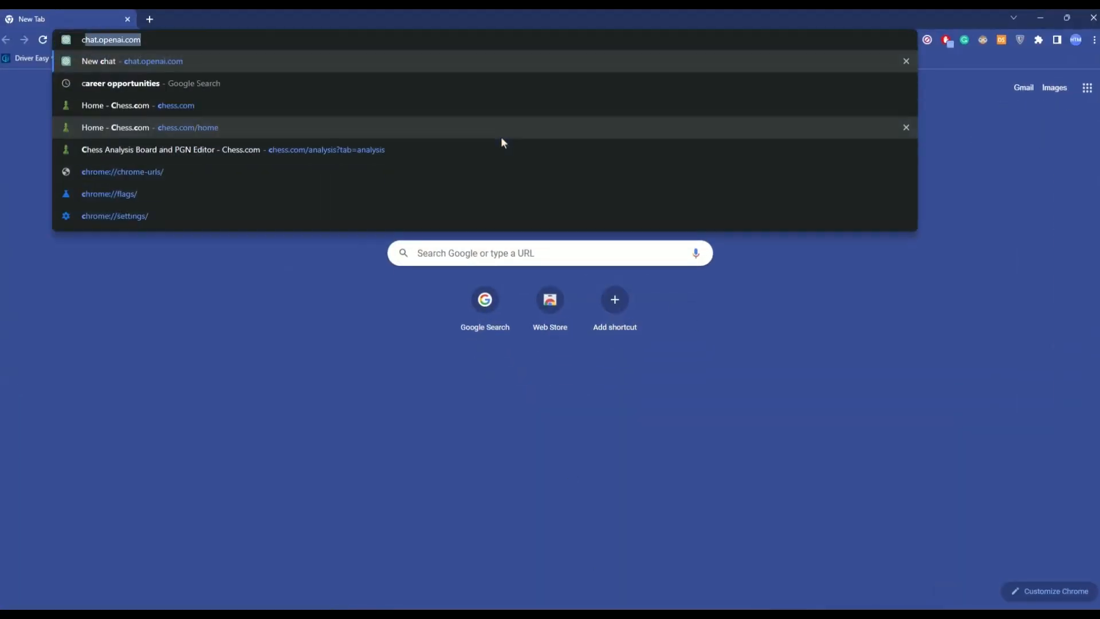
{"action": "left_click", "coordinate": [138, 106]}
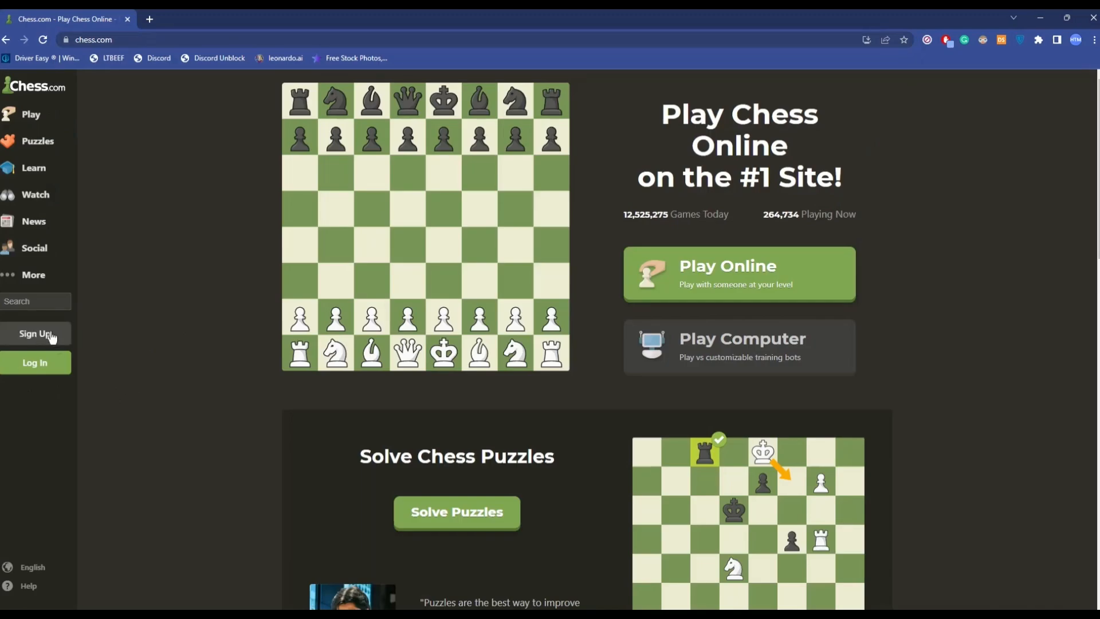
Start Chess.com sign-up and choose Beginner as the skill level
{"action": "left_click", "coordinate": [34, 334]}
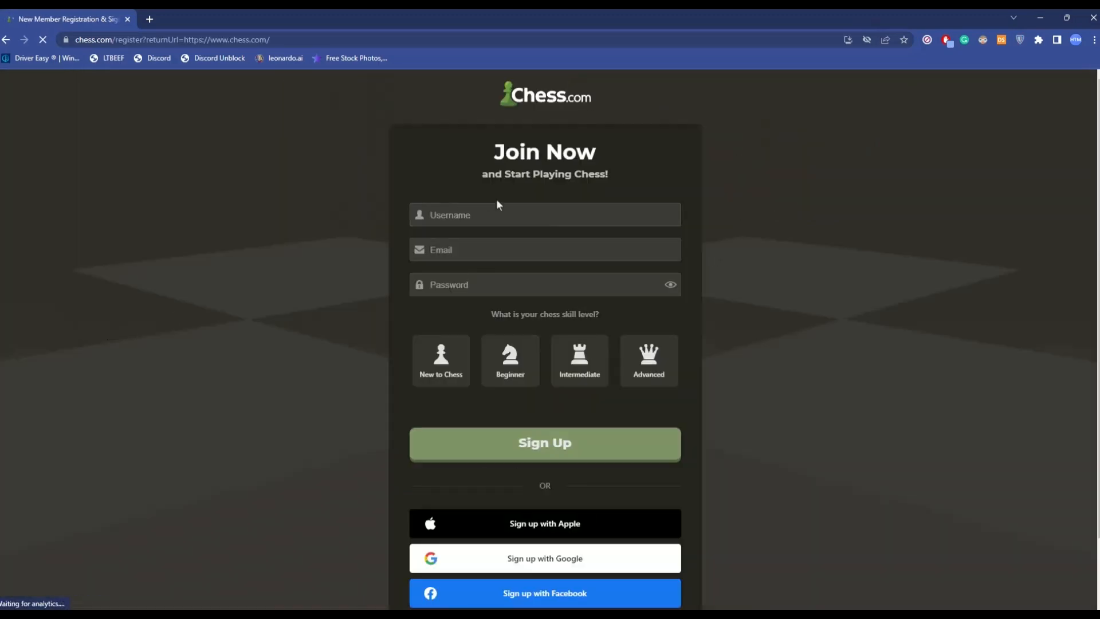
{"action": "left_click", "coordinate": [441, 359]}
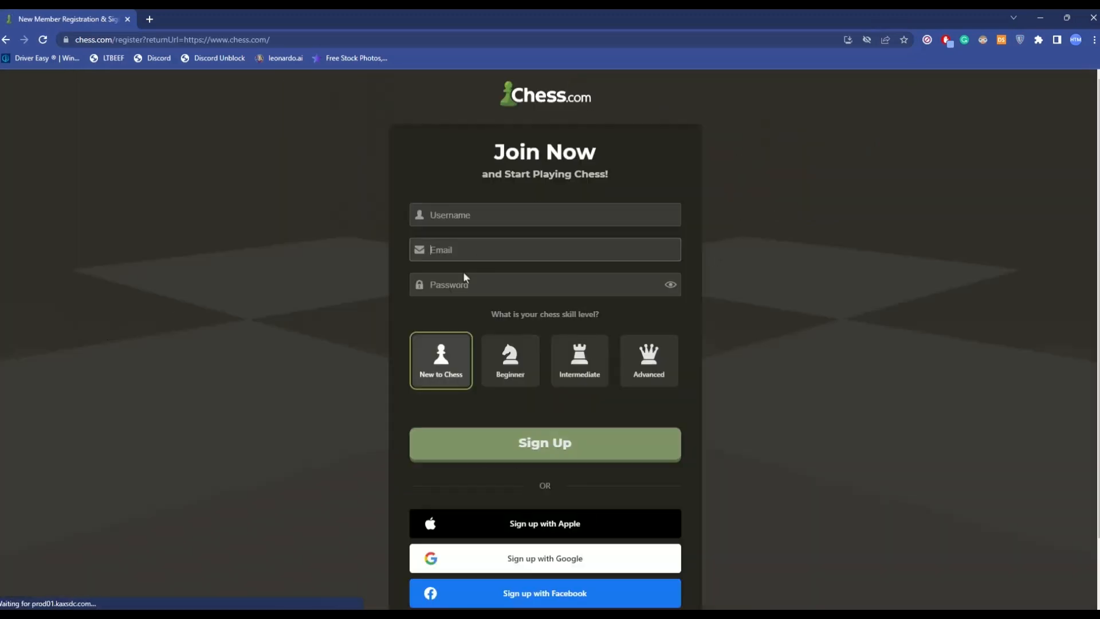
{"action": "left_click", "coordinate": [510, 360]}
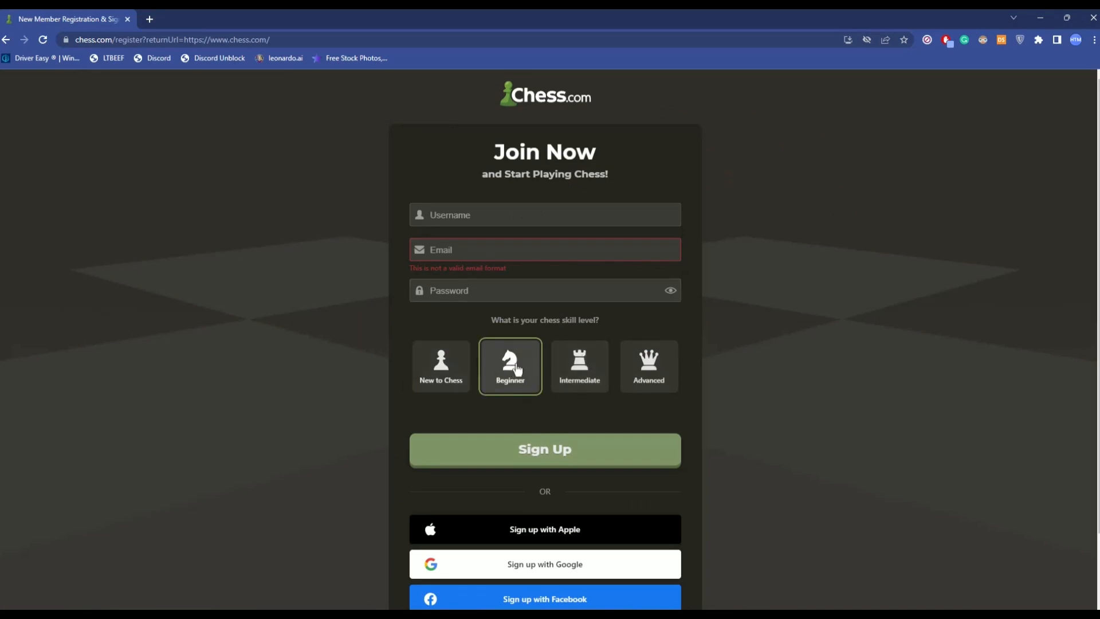
{"action": "scroll", "scroll_direction": "down", "scroll_amount": 3}
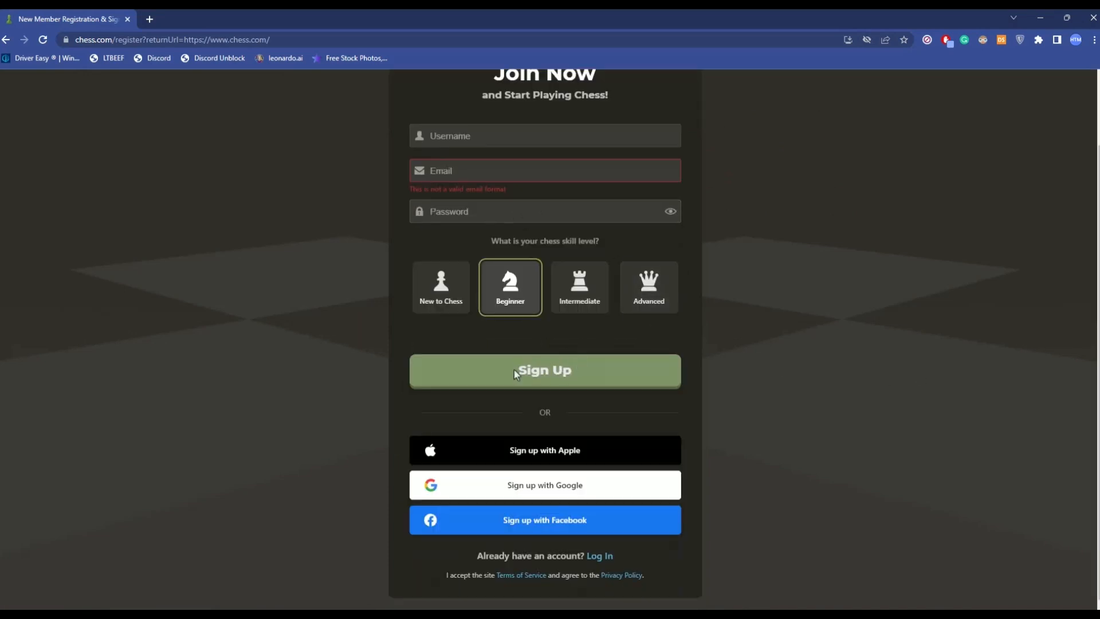
{"action": "mouse_move", "coordinate": [531, 454]}
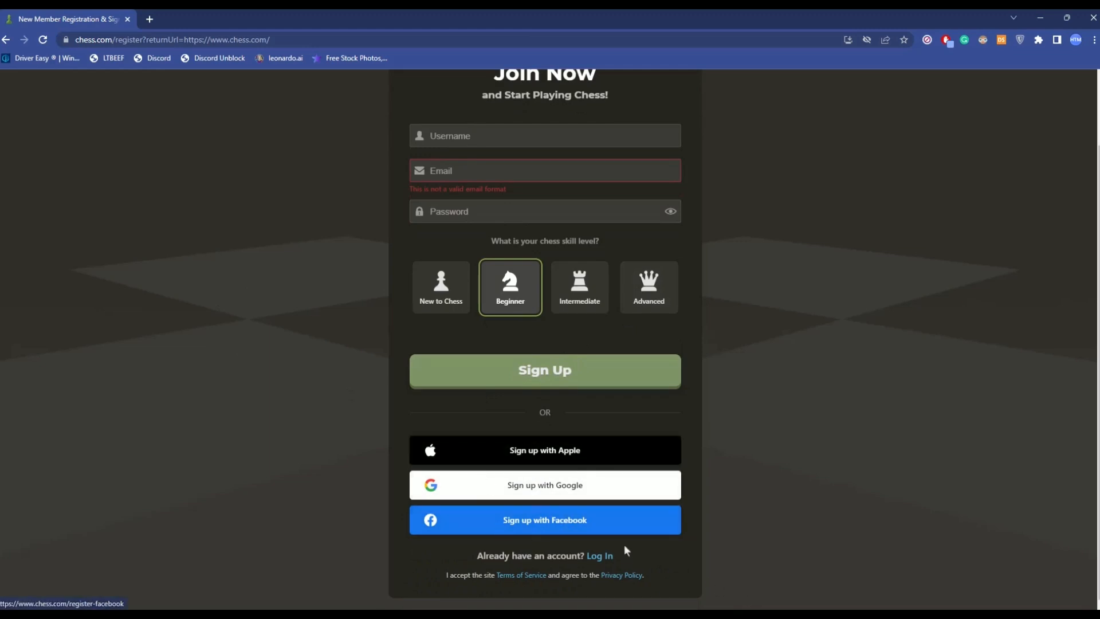
Register with a Google account and finish onto the logged-in home page
{"action": "left_click", "coordinate": [545, 485]}
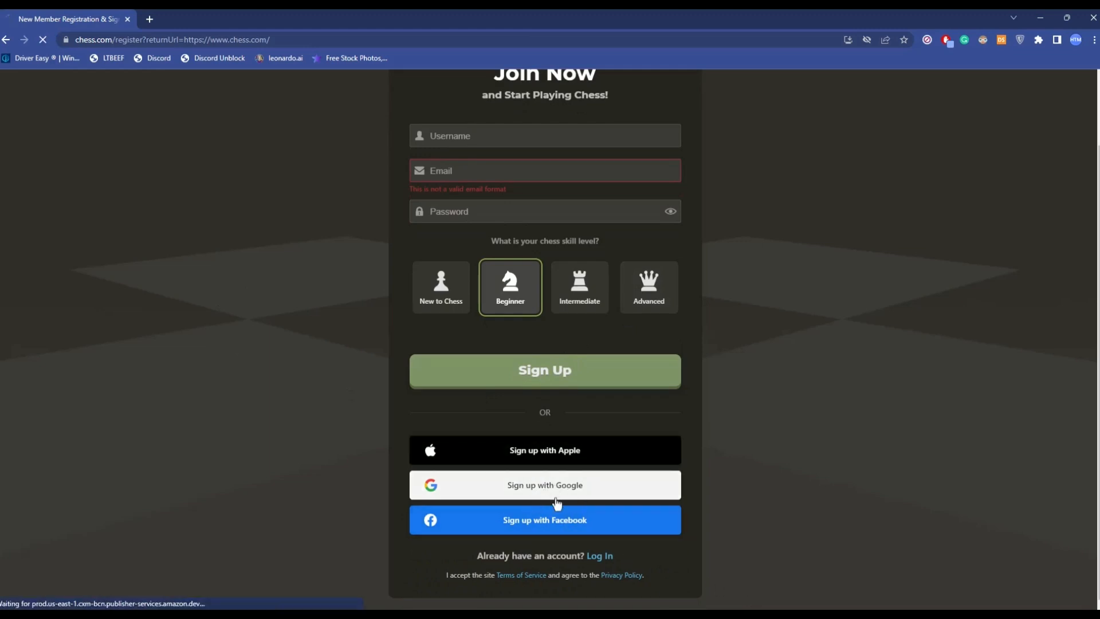
{"action": "left_click", "coordinate": [545, 485]}
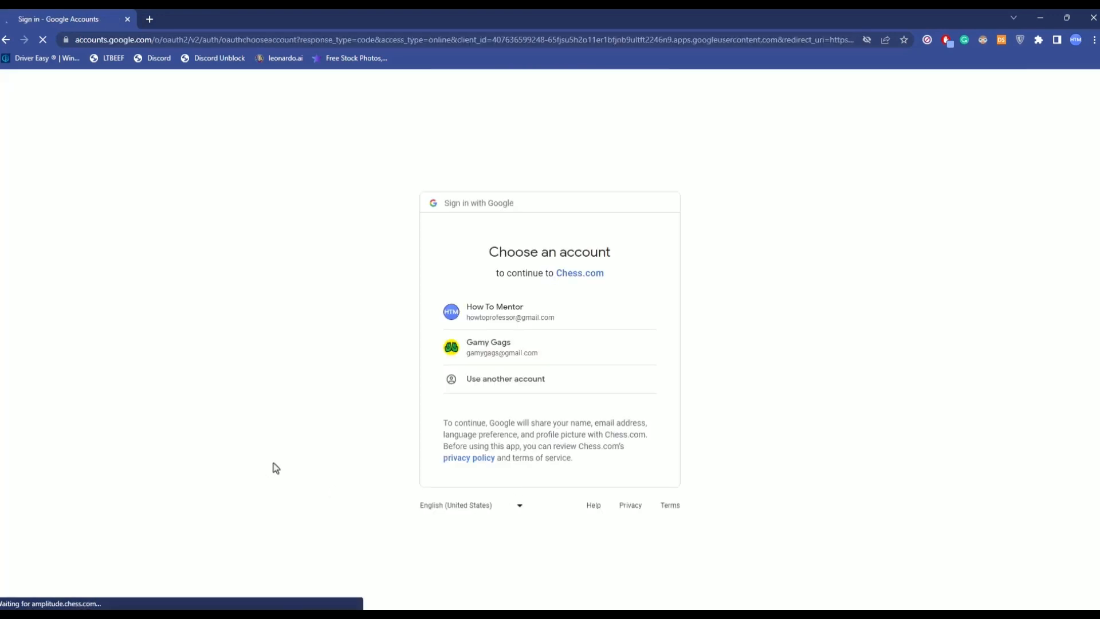
{"action": "left_click", "coordinate": [491, 346]}
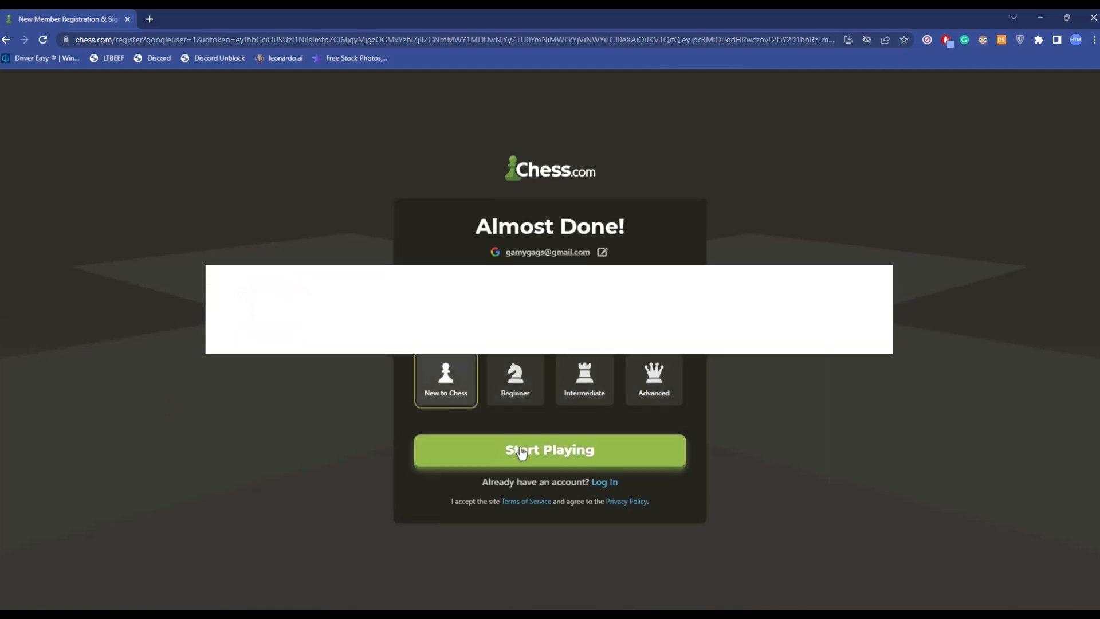
{"action": "left_click", "coordinate": [550, 450]}
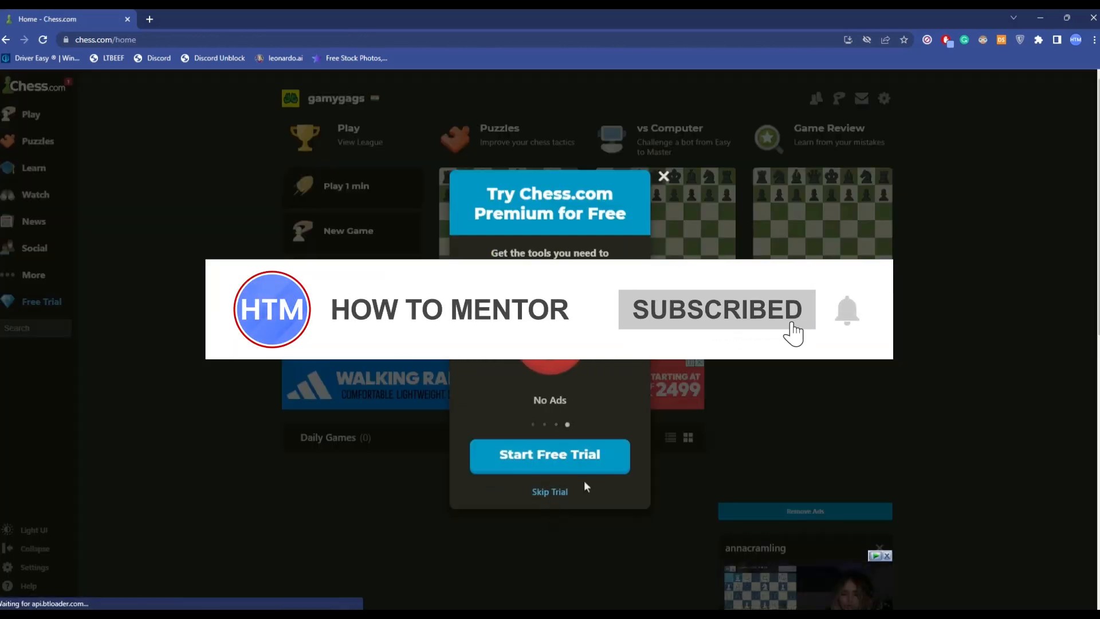